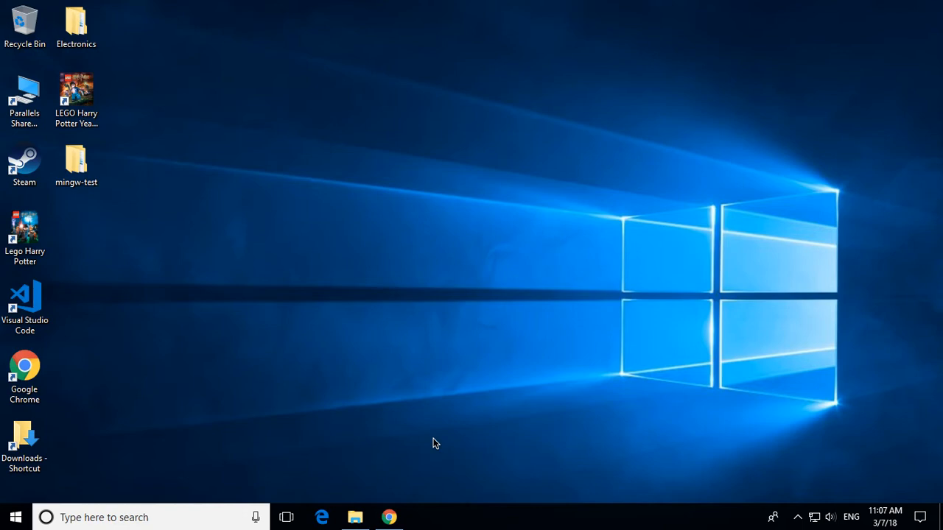
mouse_move(404, 495)
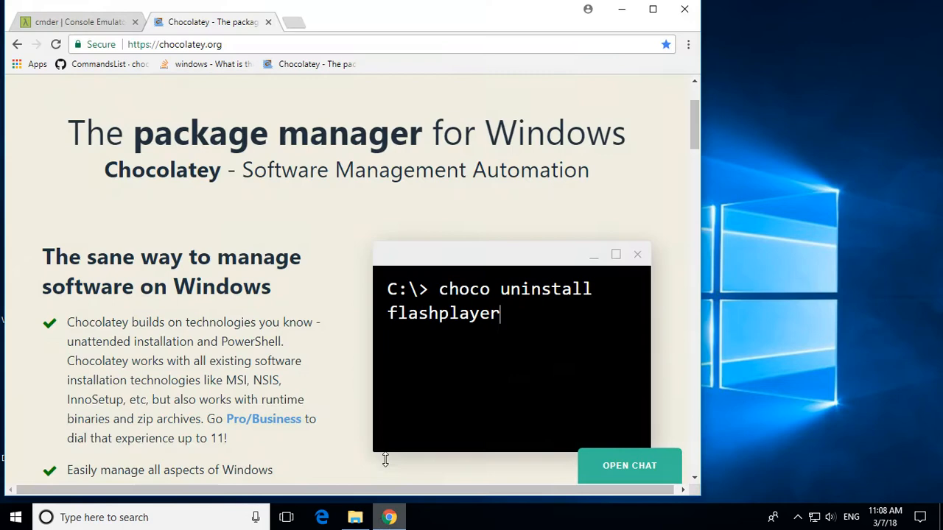
Step: Start the 'Download Full' Cmder zip download from cmder.net
key("BackSpace")
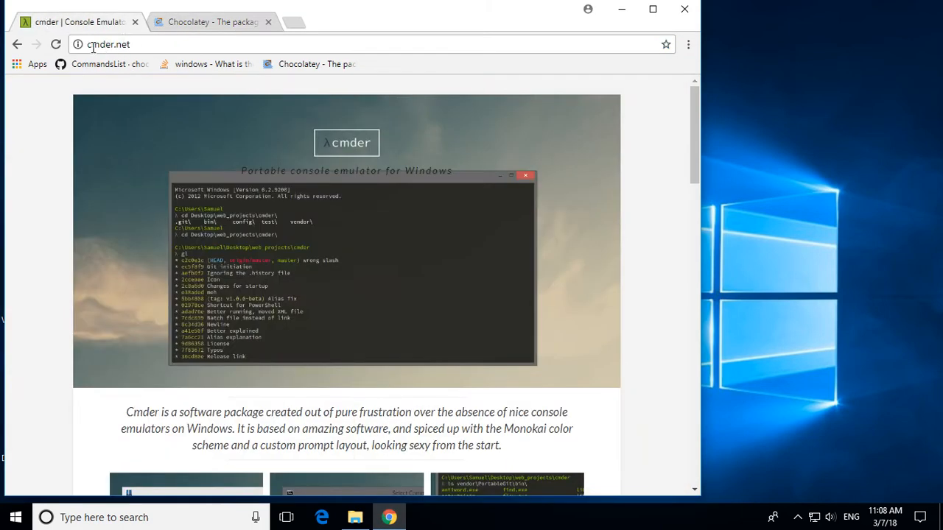
mouse_move(438, 278)
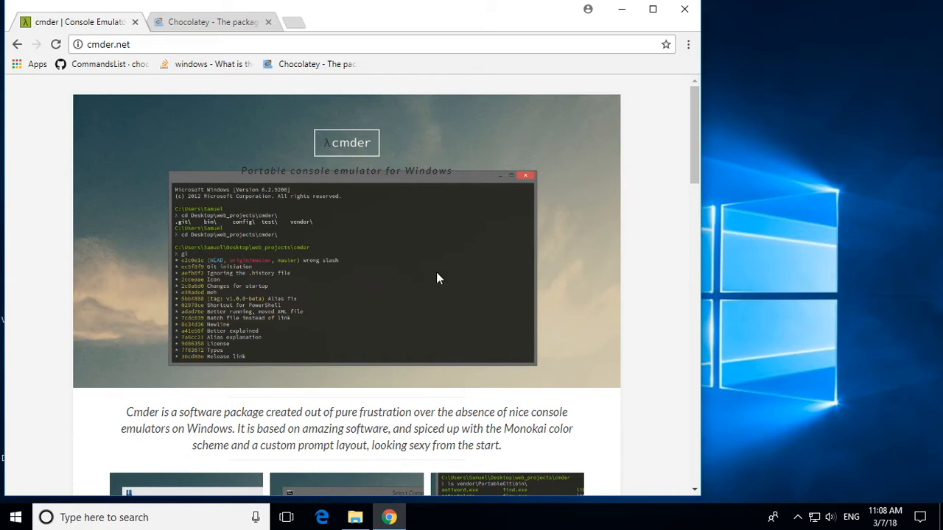
scroll("down", 3)
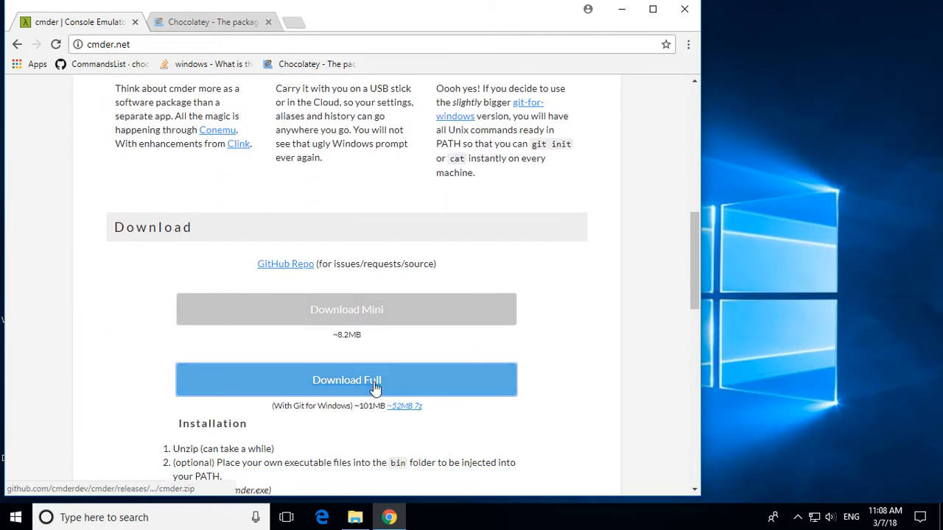
left_click(346, 380)
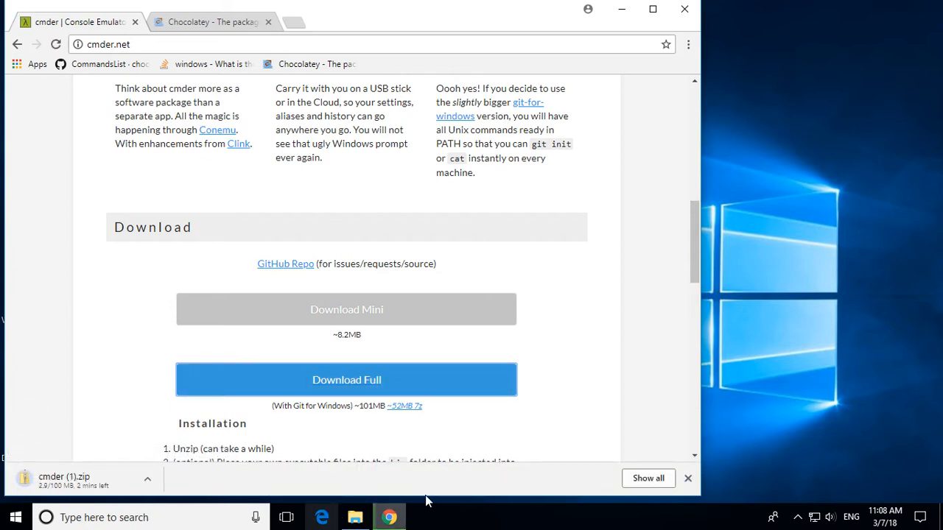
mouse_move(466, 478)
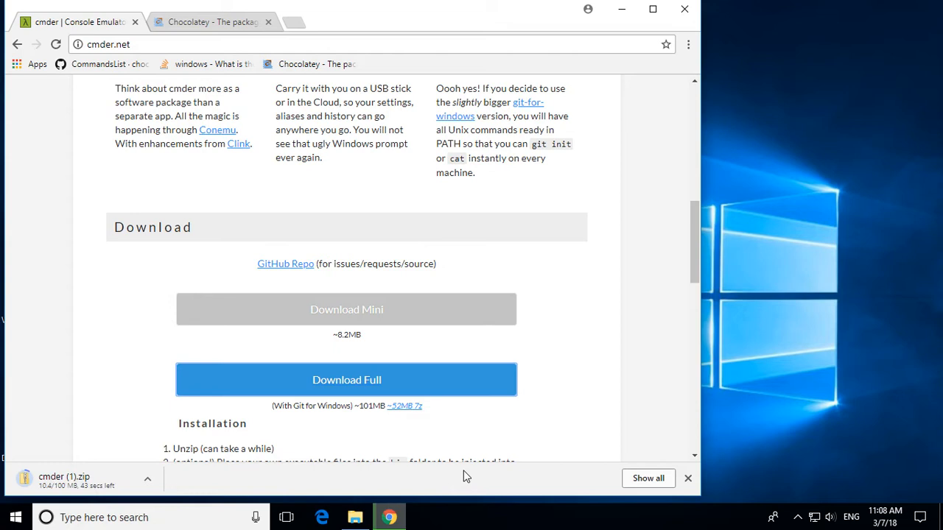
mouse_move(405, 483)
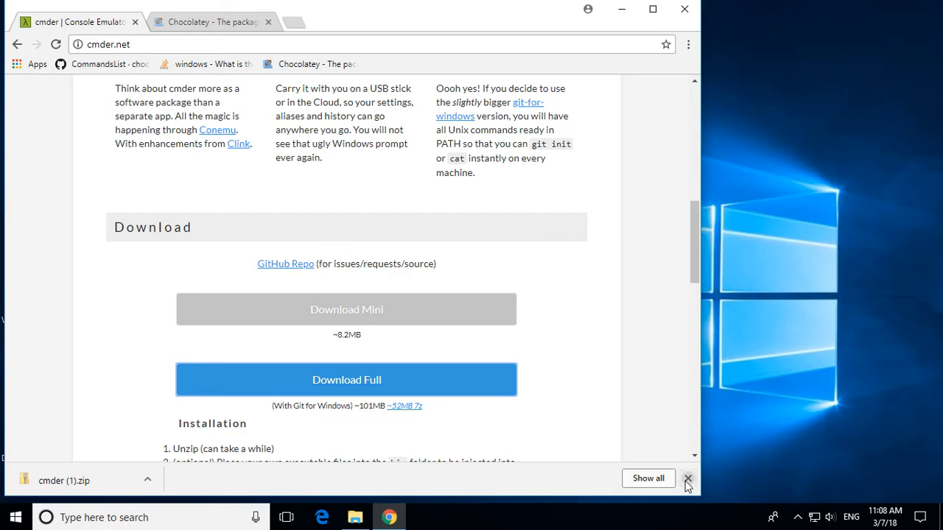
Step: Remove the duplicate 'cmder (1)' zip and extract the cmder archive with 7-Zip Extract Here
left_click(588, 9)
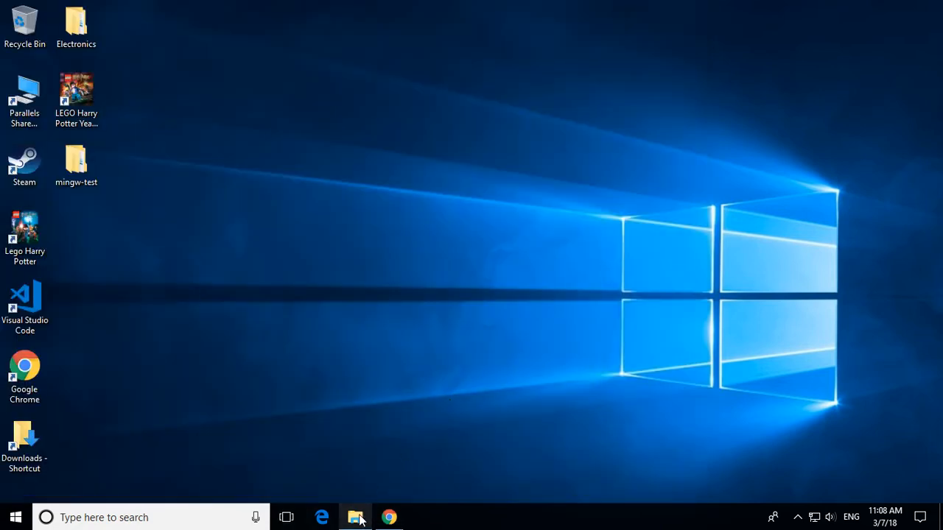
left_click(357, 517)
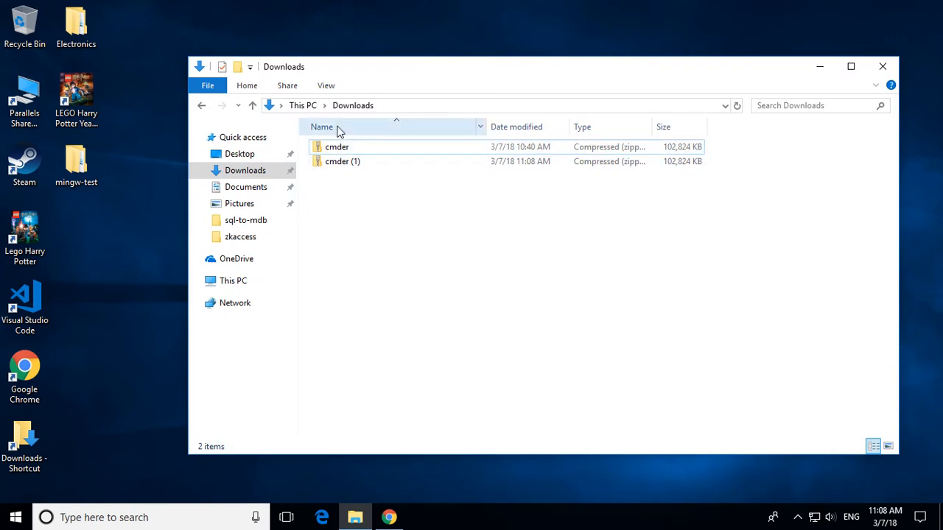
left_click(342, 161)
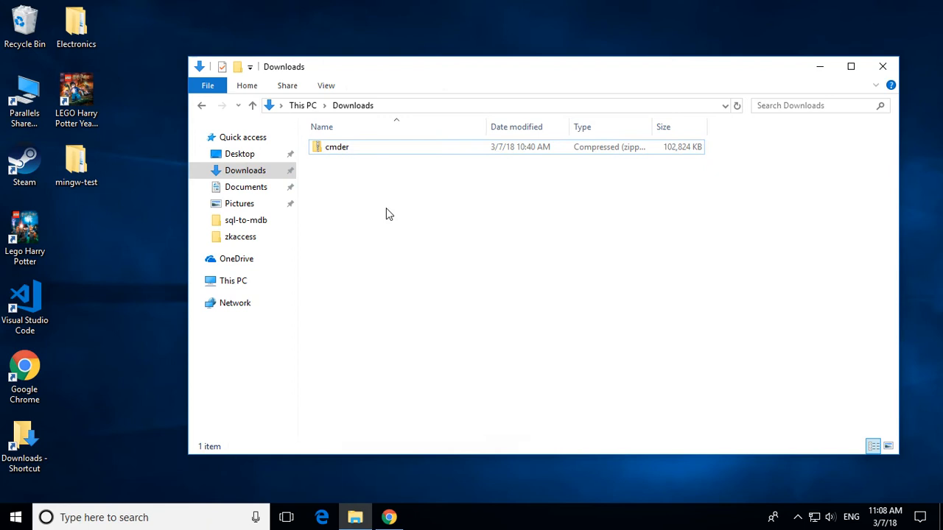
right_click(336, 147)
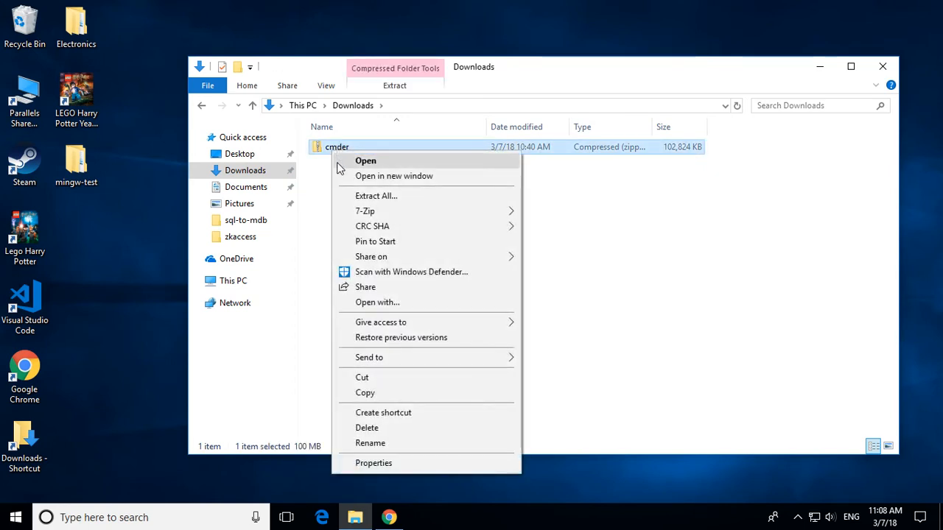
mouse_move(404, 196)
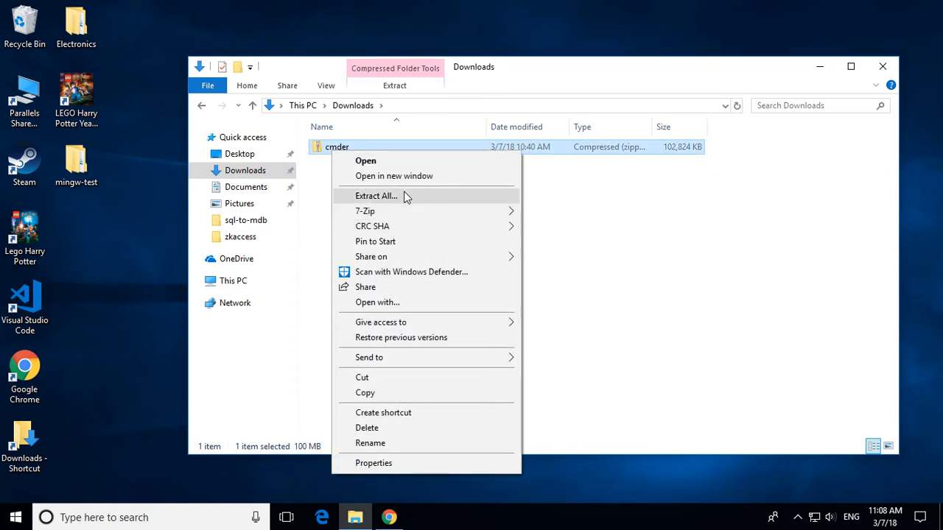
mouse_move(401, 215)
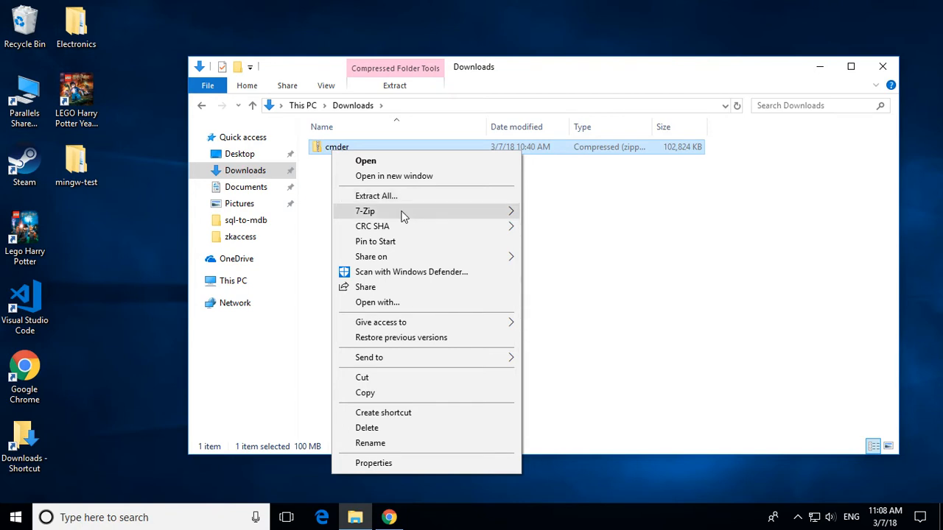
mouse_move(366, 212)
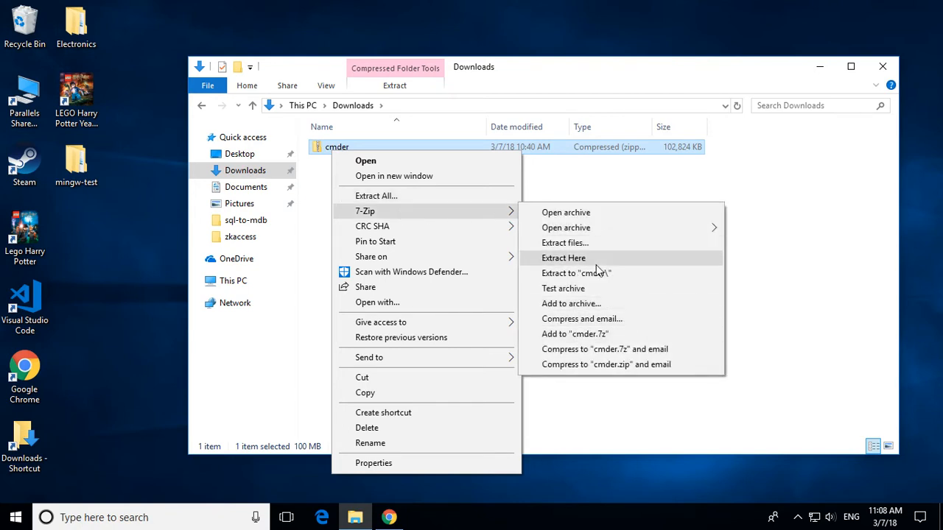
left_click(563, 257)
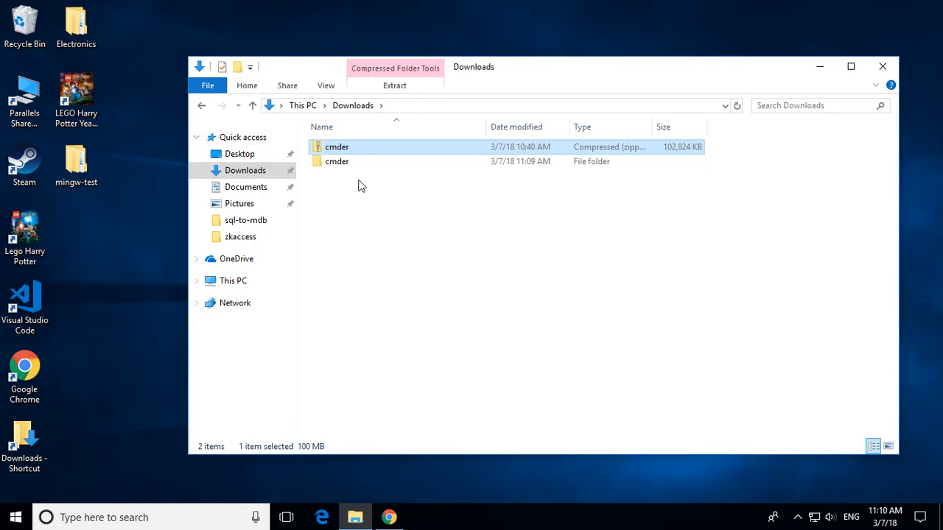
Step: Delete the cmder zip, send a Cmder shortcut to the desktop, and close Explorer
right_click(336, 147)
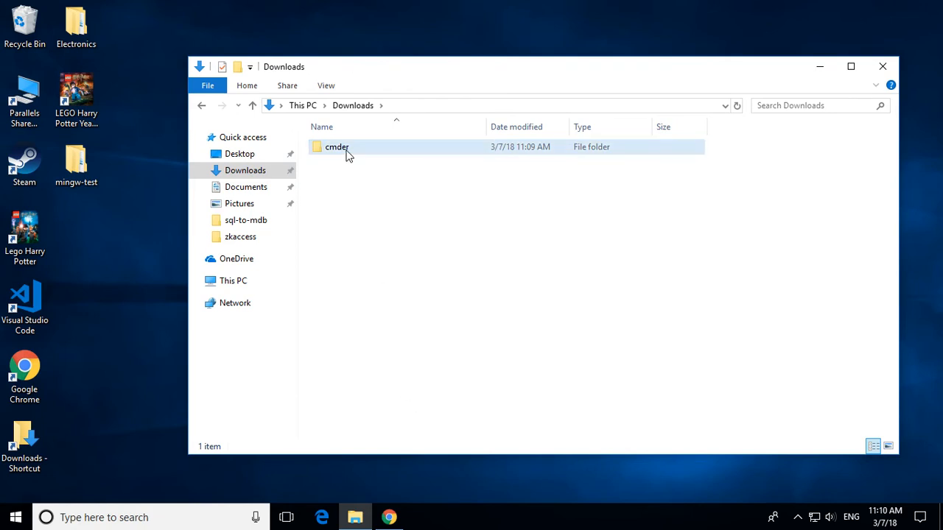
double_click(335, 147)
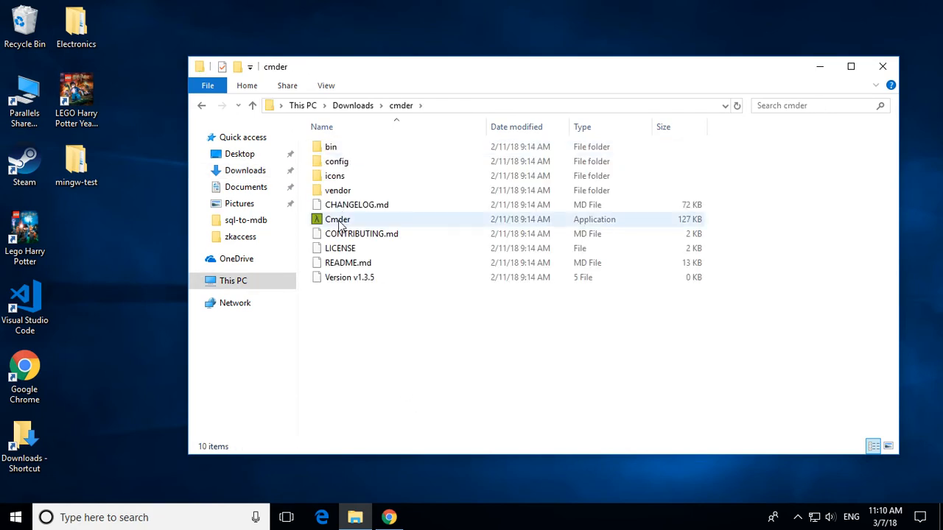
mouse_move(339, 220)
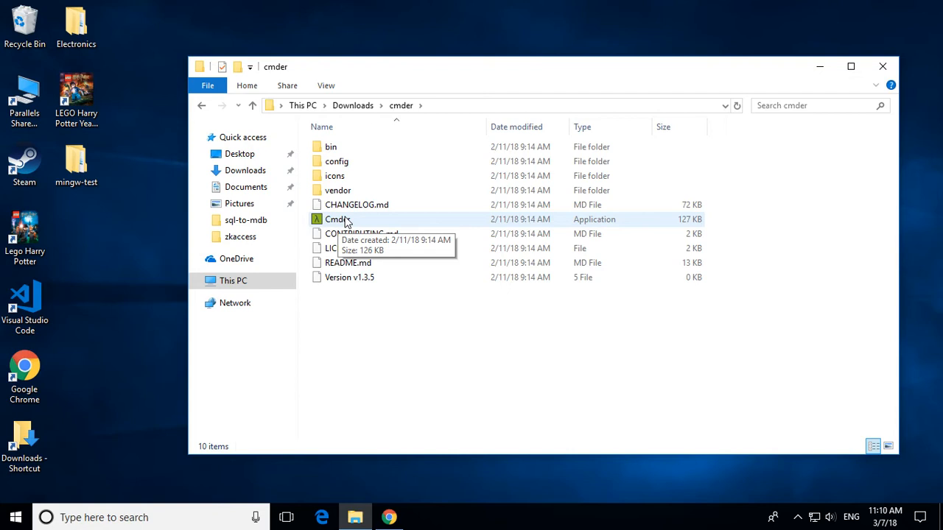
right_click(336, 218)
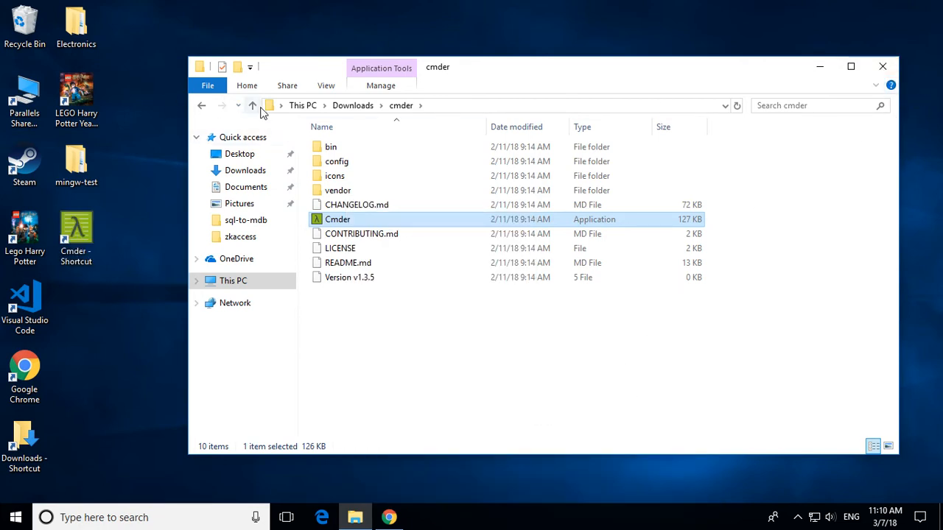
left_click(252, 105)
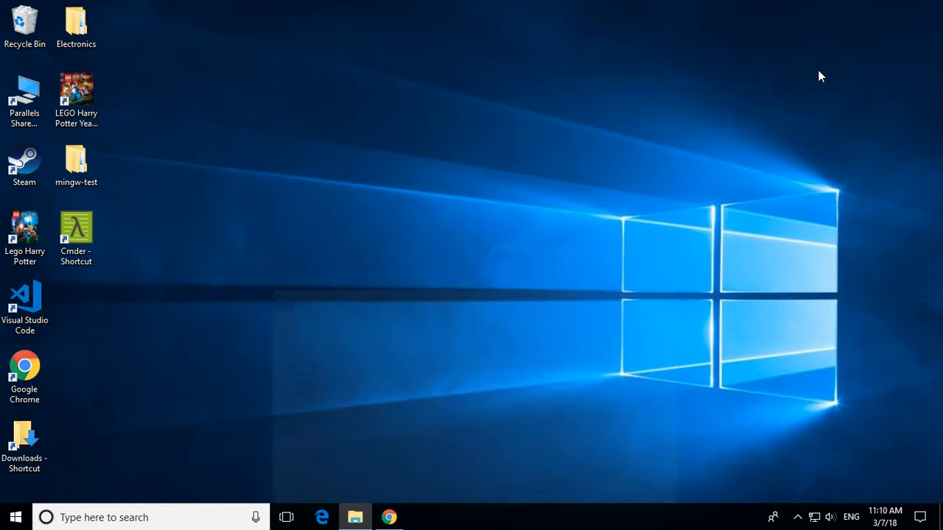
Step: Launch Cmder from its desktop shortcut and add a second '1: {cmd} > Cmder as Admin' console tab
left_click(76, 233)
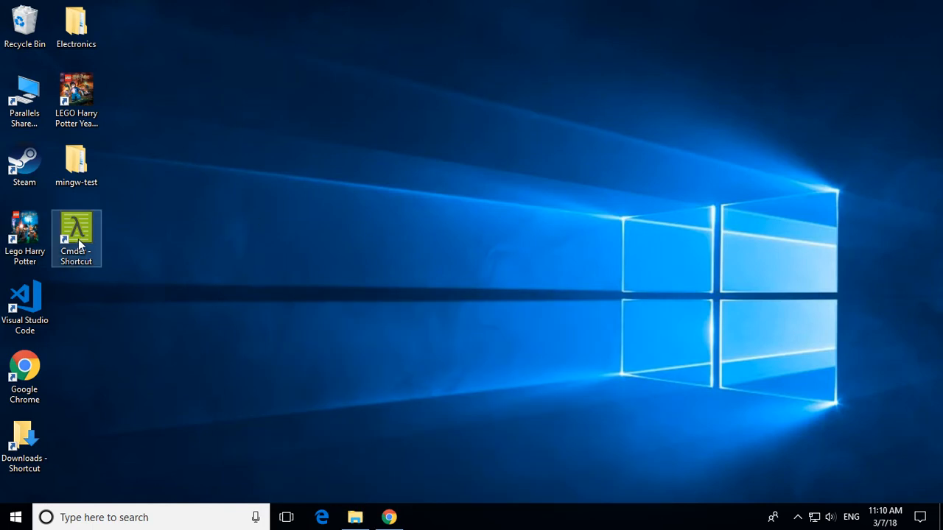
double_click(77, 233)
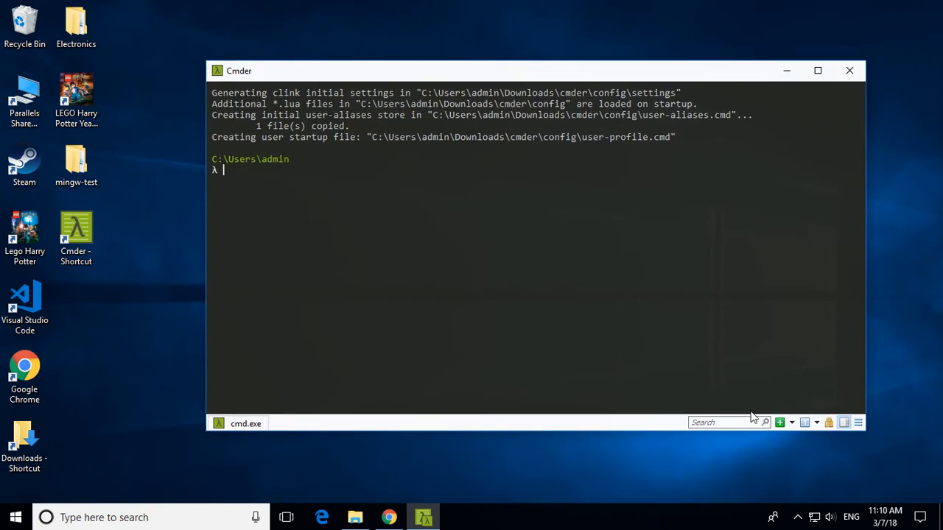
mouse_move(779, 421)
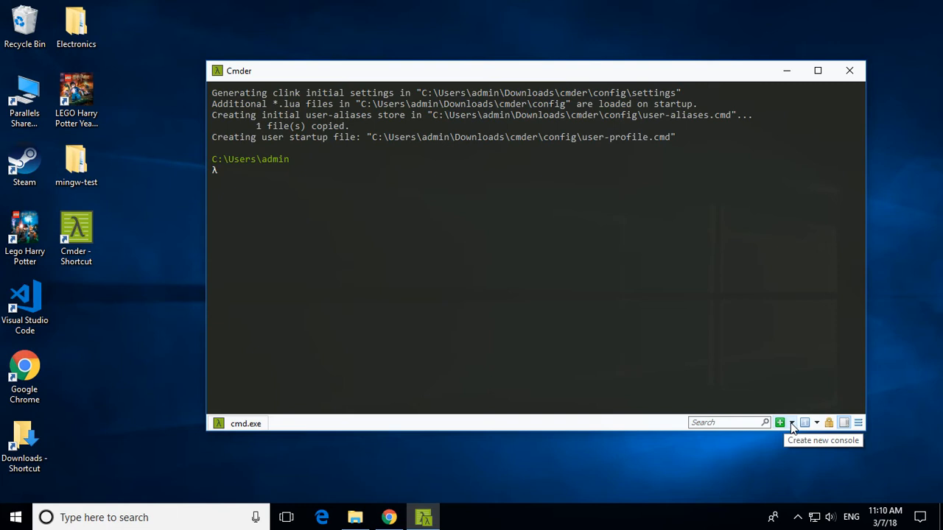
left_click(793, 421)
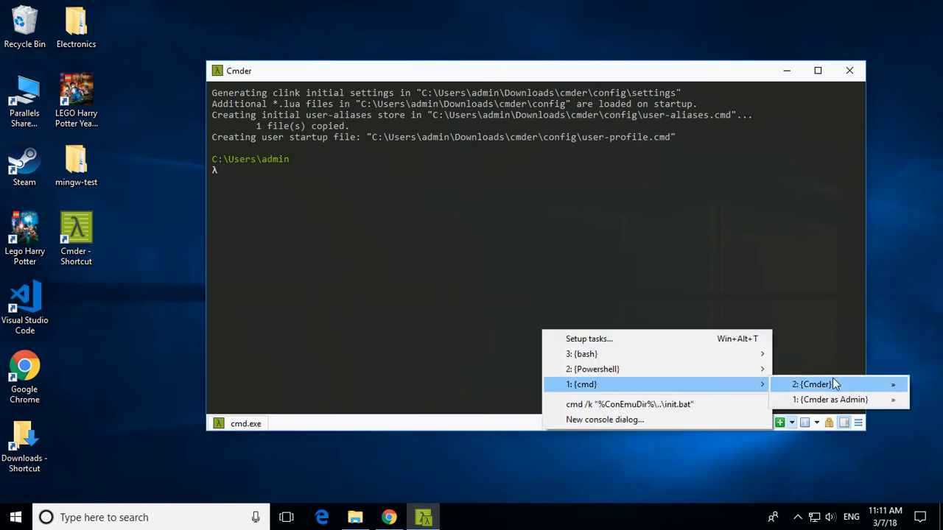
mouse_move(831, 399)
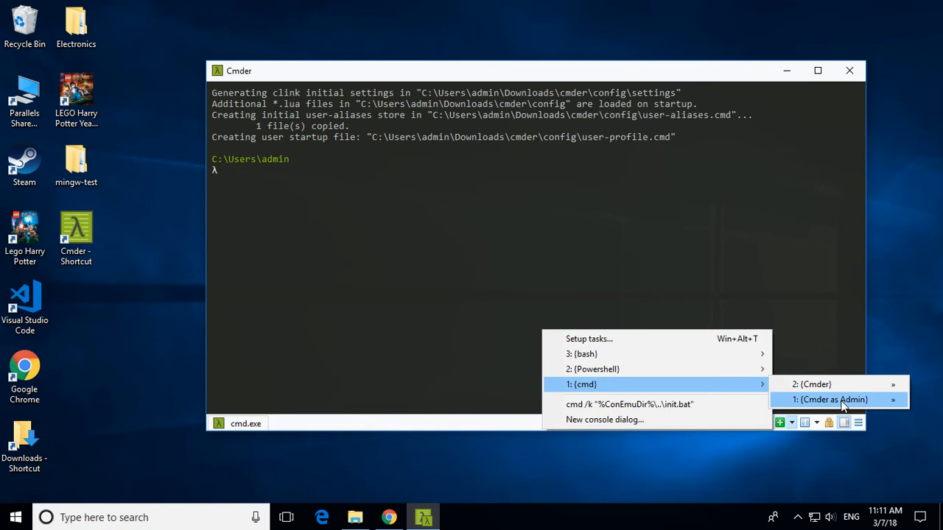
left_click(831, 399)
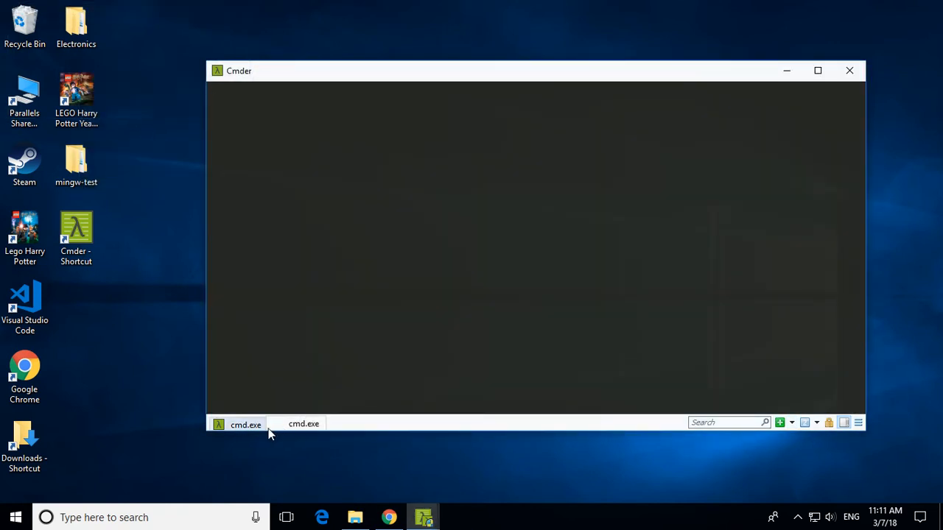
left_click(245, 424)
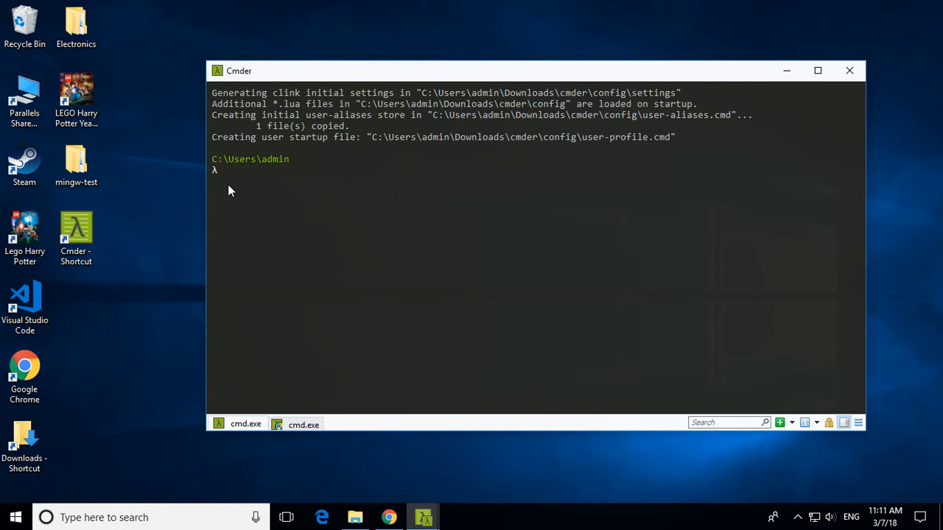
left_click(304, 424)
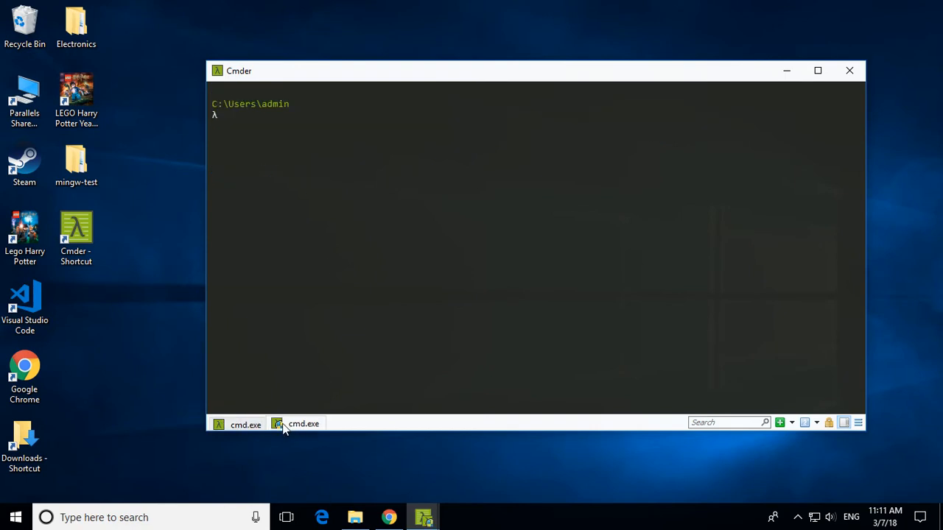
mouse_move(312, 104)
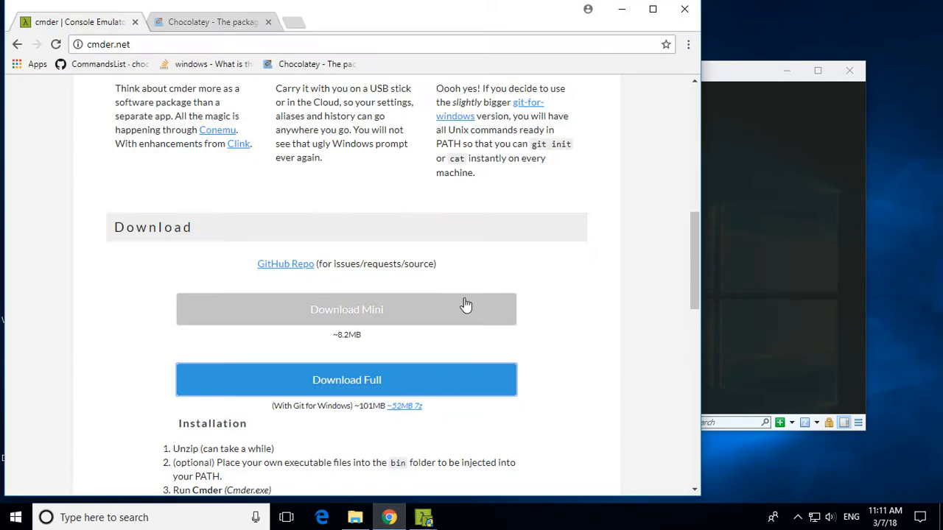
Step: Go to Chocolatey's install page and bring the 'Install with cmd.exe' command into view
left_click(212, 22)
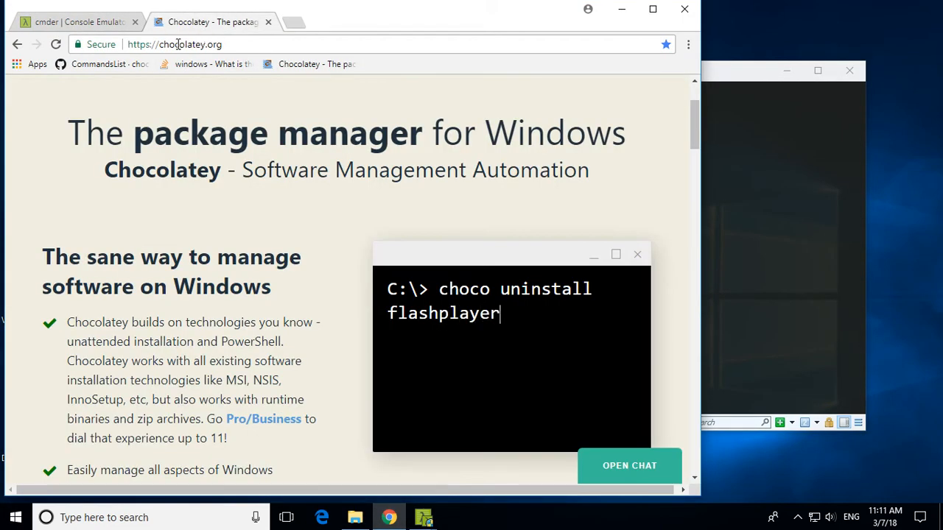
key("BackSpace")
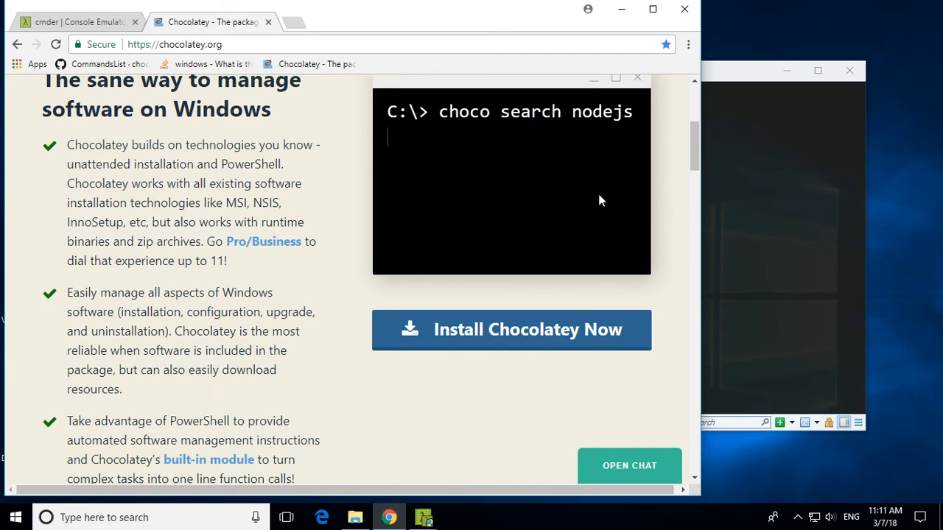
left_click(511, 330)
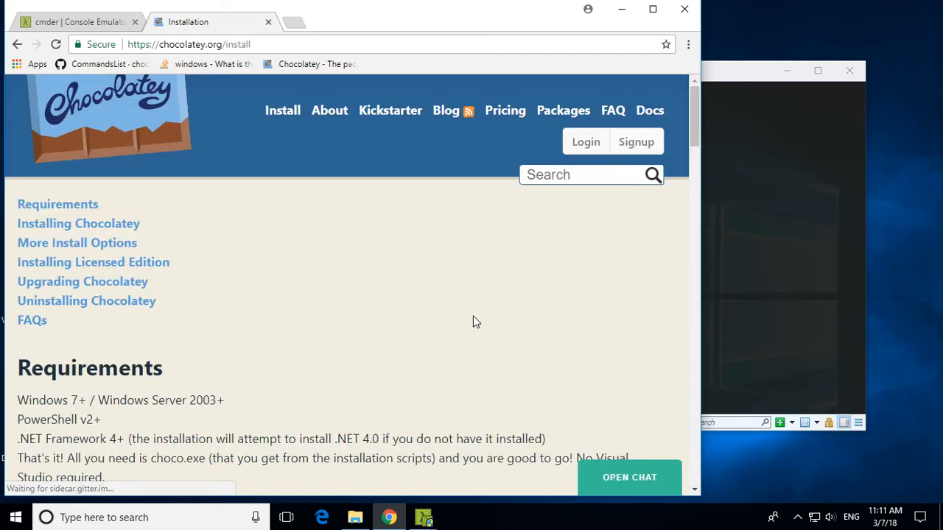
scroll("down", 3)
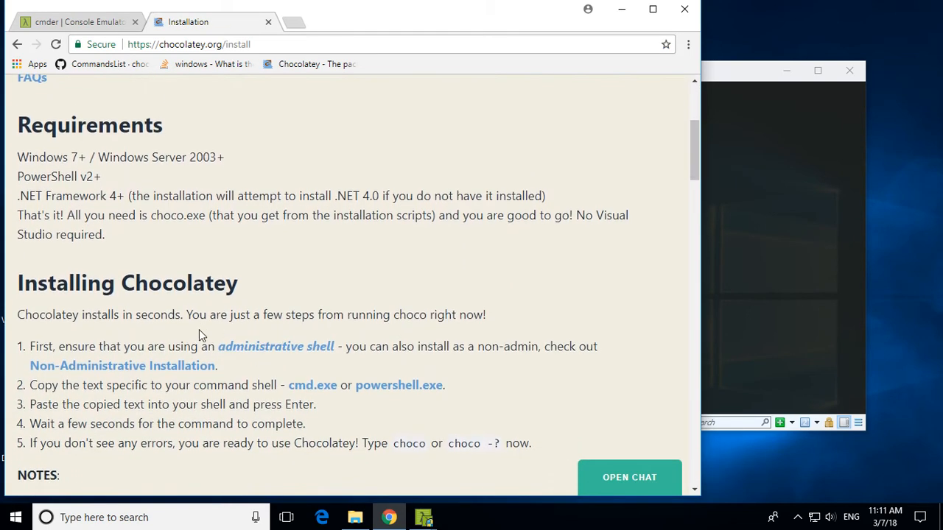
scroll("down", 3)
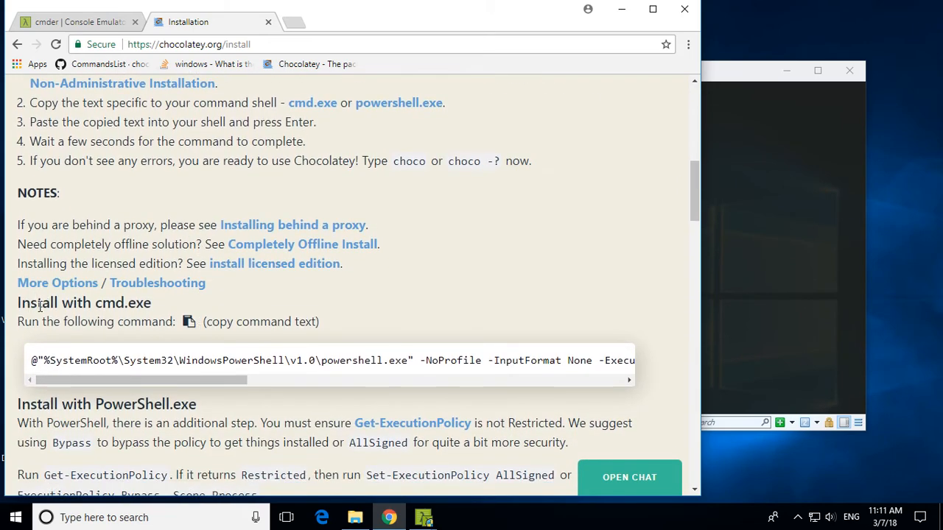
scroll("down", 3)
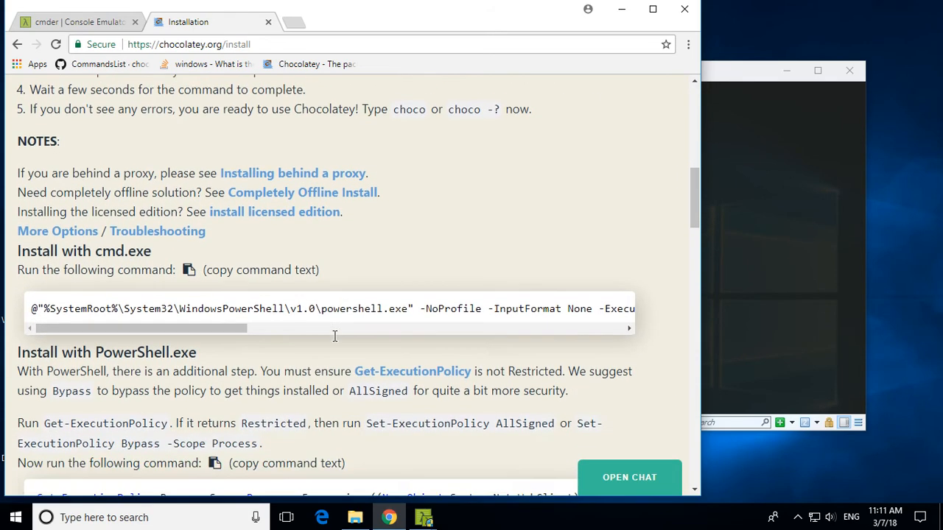
scroll("down", 3)
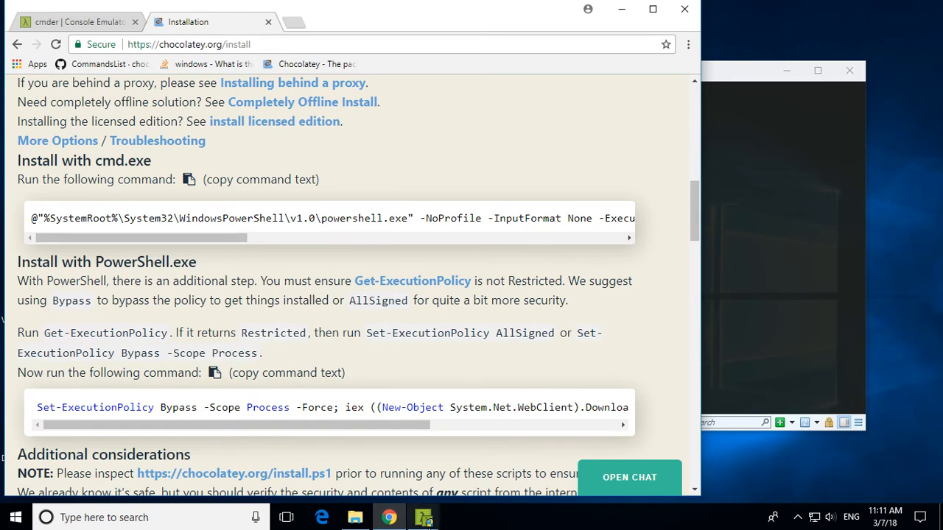
mouse_move(425, 517)
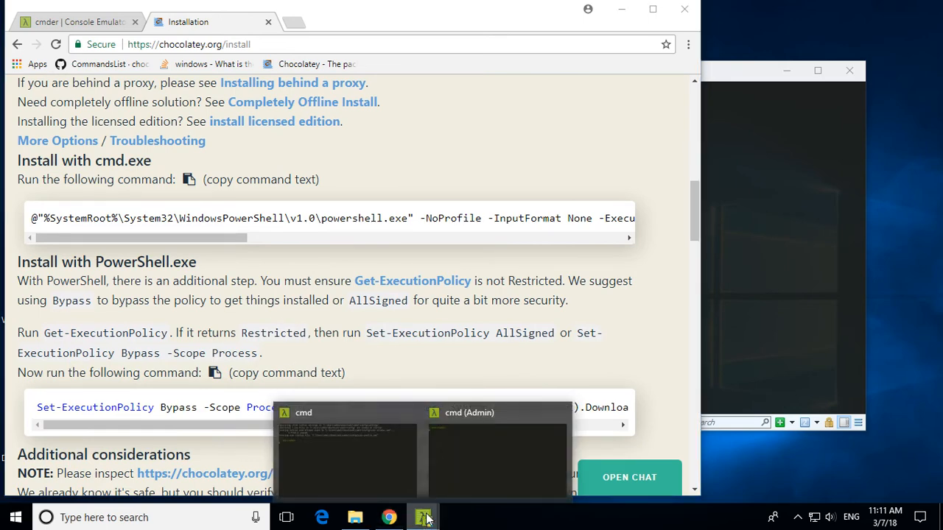
mouse_move(657, 424)
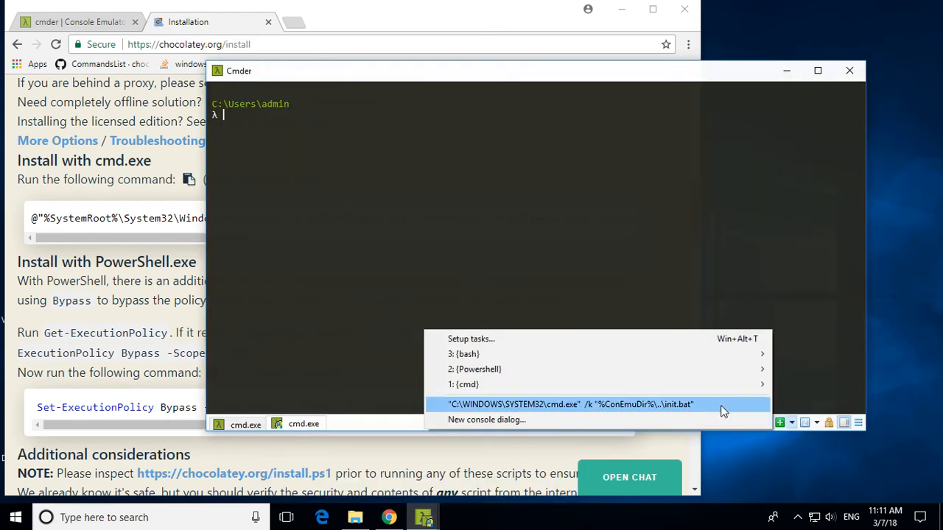
mouse_move(474, 368)
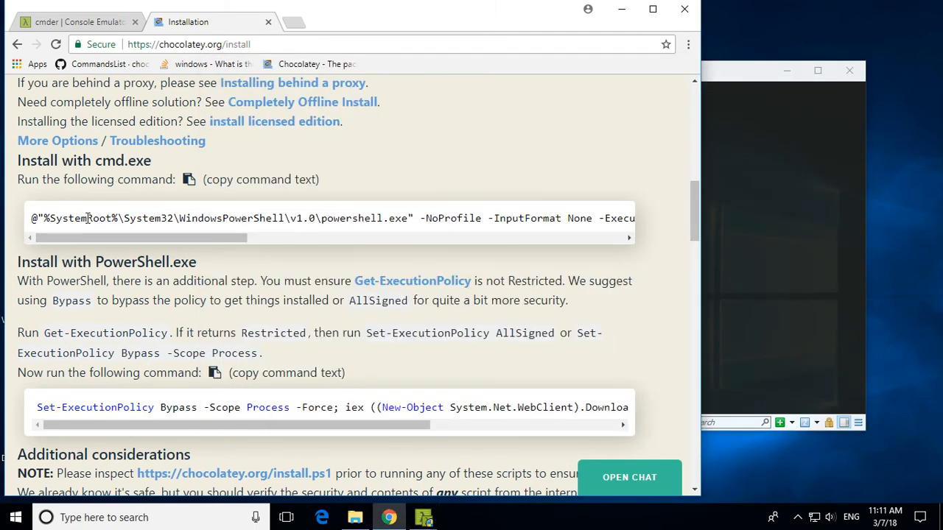
Step: Copy the cmd.exe Chocolatey install command text for pasting into the admin console
double_click(79, 218)
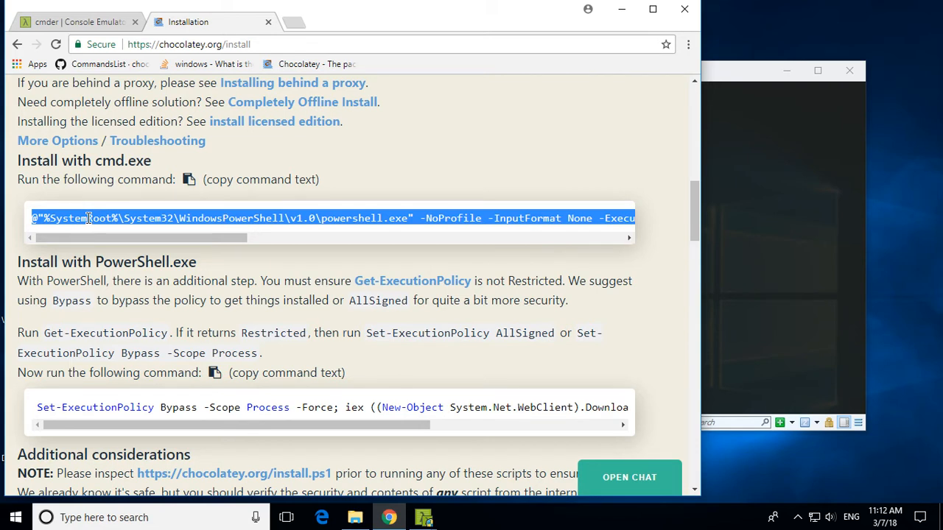
right_click(88, 218)
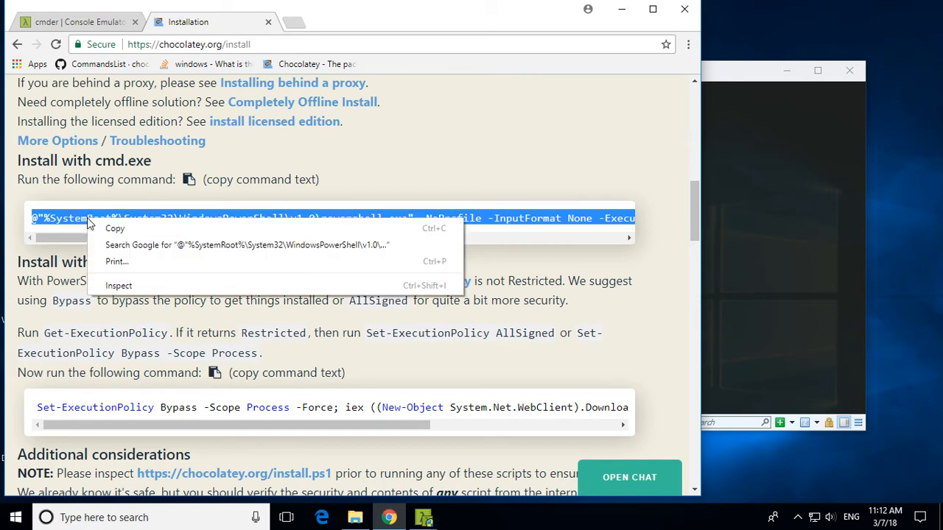
left_click(786, 234)
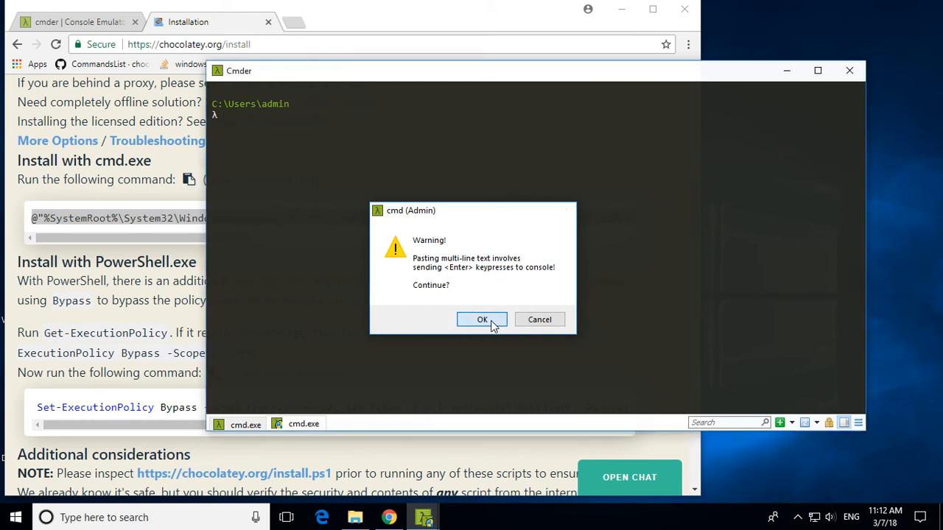
Step: Confirm the multi-line paste so the Chocolatey install script runs to completion
left_click(482, 318)
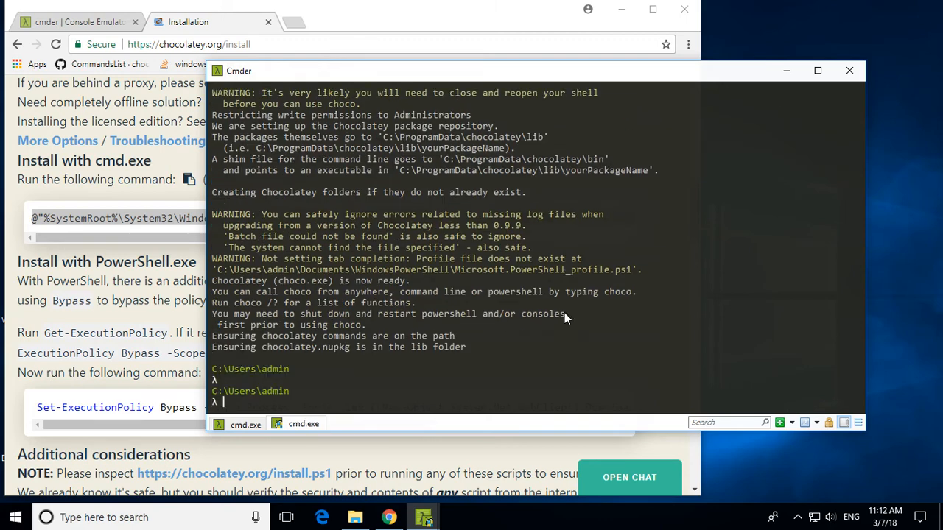
mouse_move(700, 131)
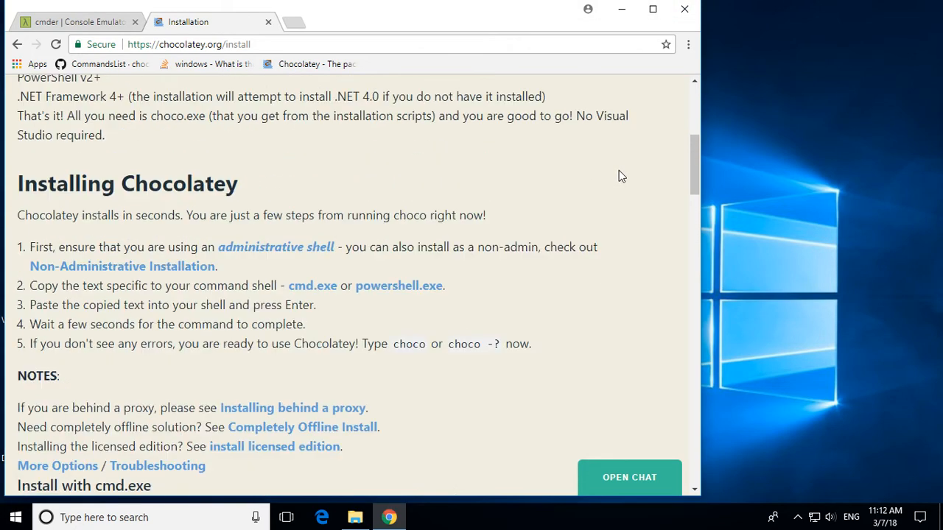
Step: Search the Chocolatey package gallery for 'python' and locate the Python 3.x package result
scroll("up", 3)
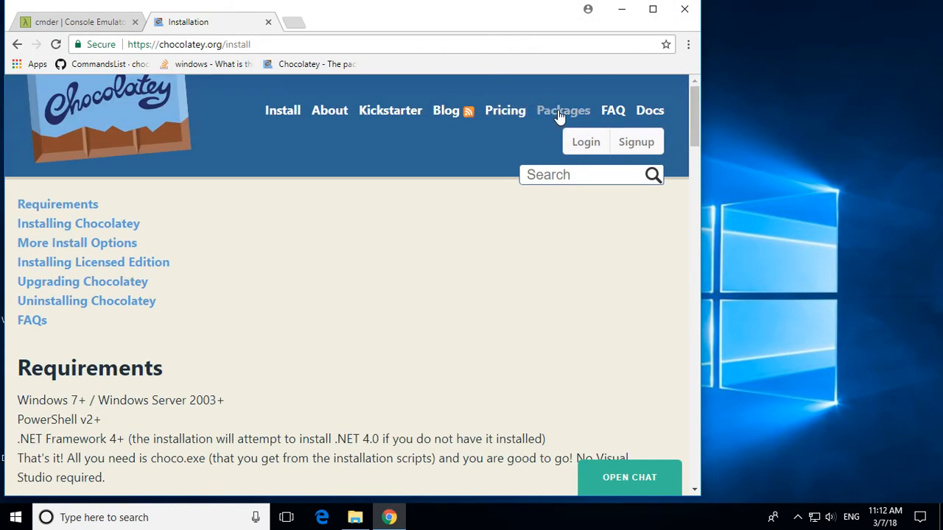
left_click(563, 110)
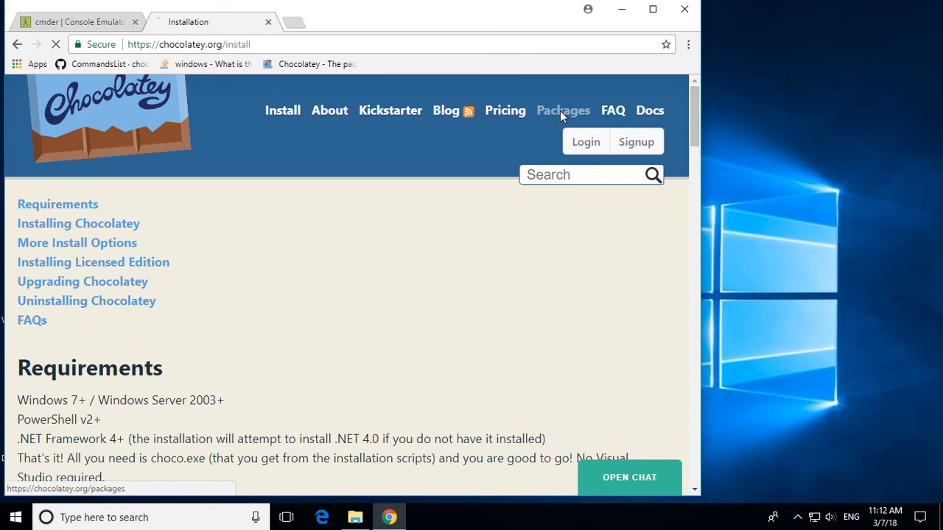
left_click(563, 109)
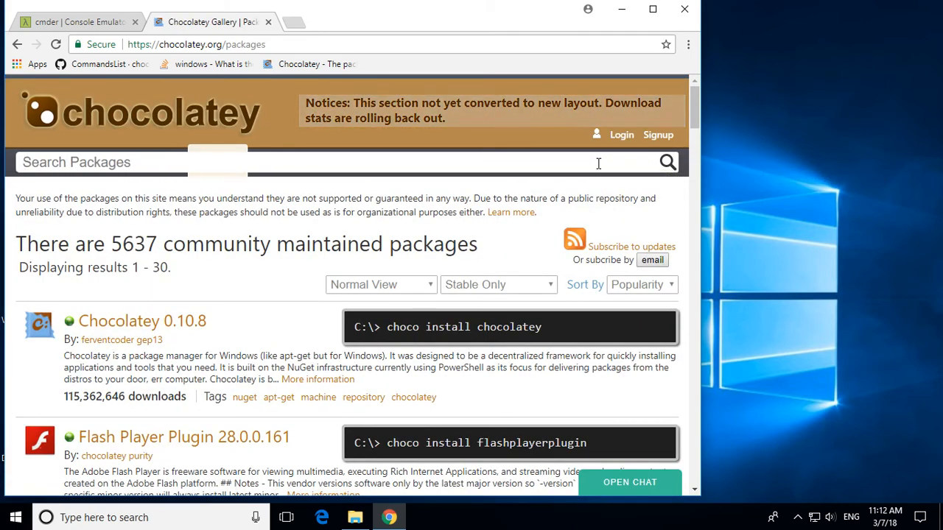
type("python 3")
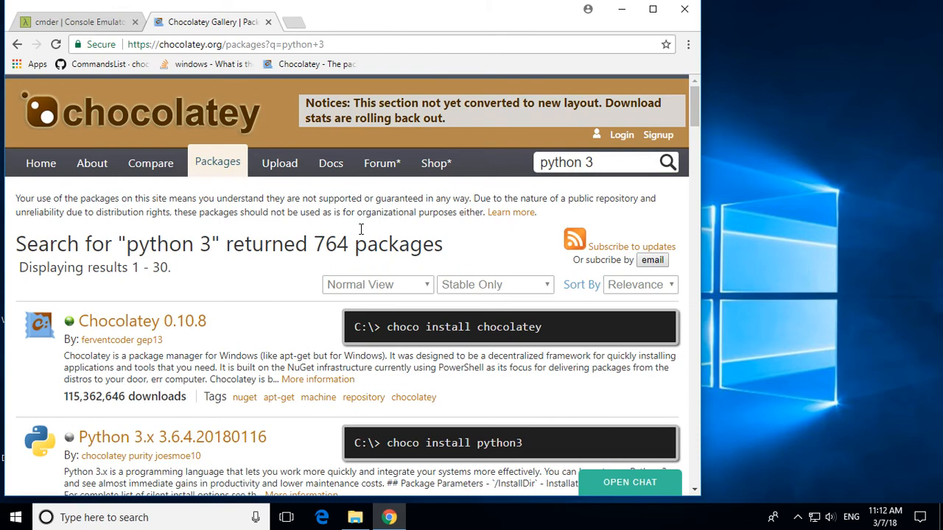
scroll("down", 3)
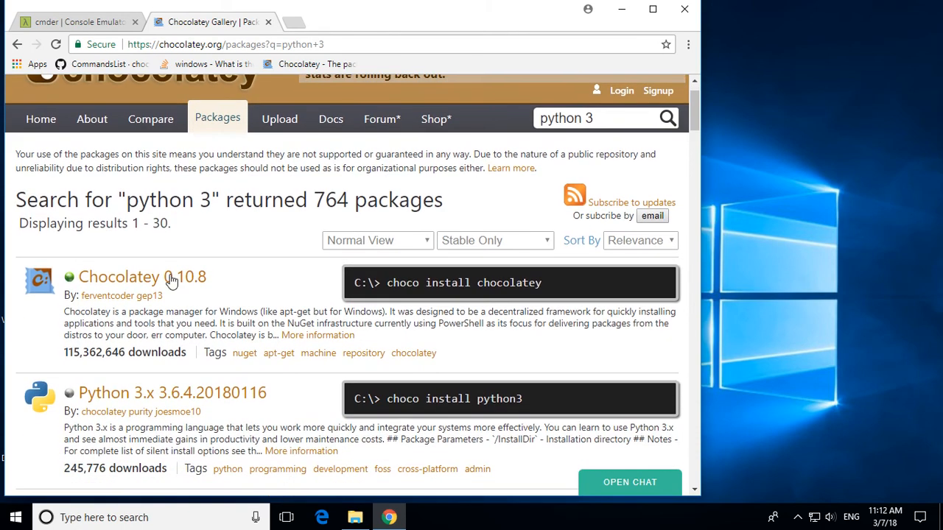
scroll("down", 3)
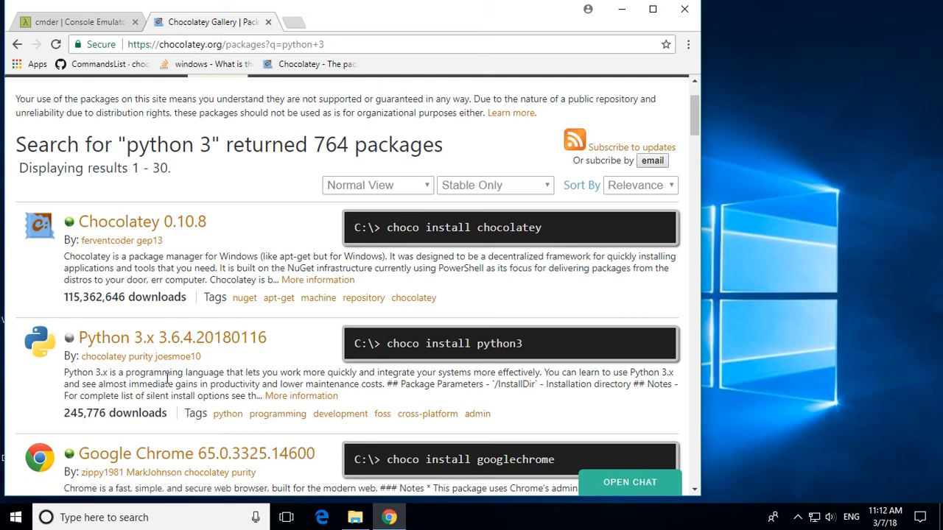
mouse_move(617, 366)
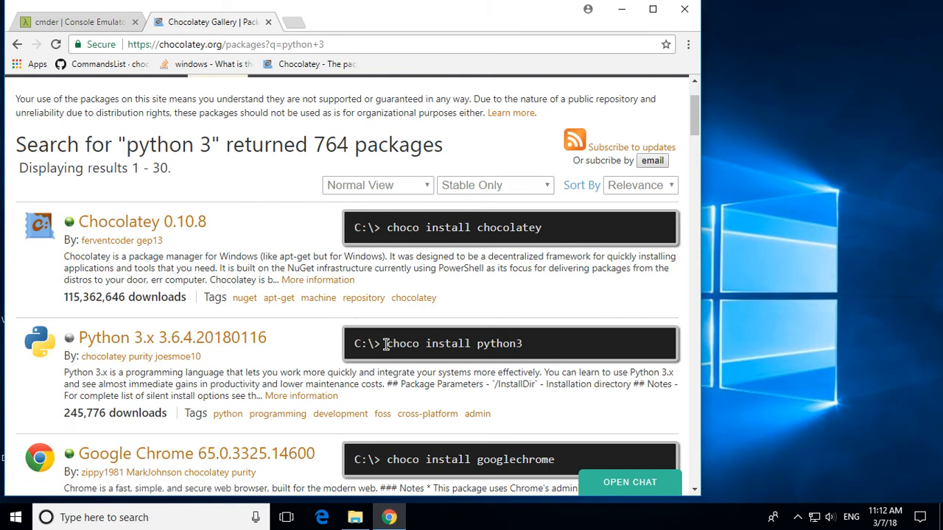
mouse_move(433, 460)
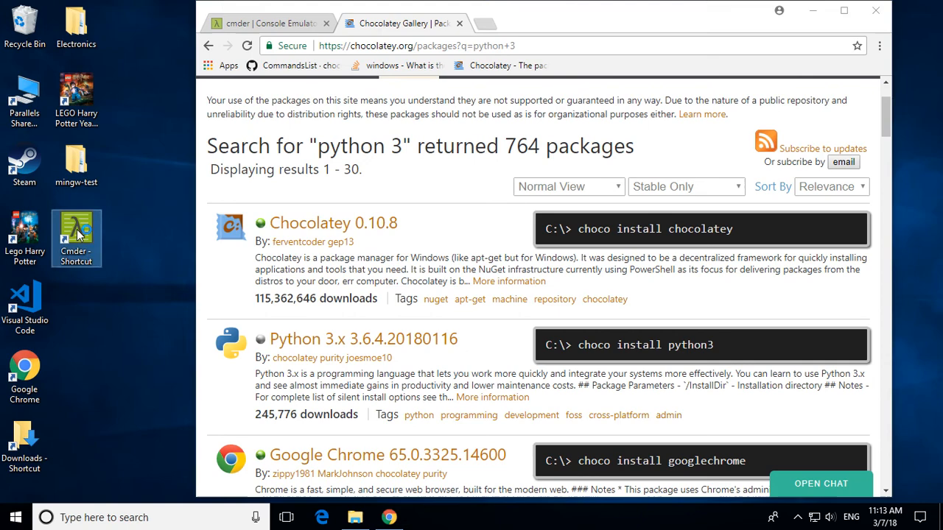
Step: Launch a fresh Cmder console and enter 'choco install python3' at the prompt without running it
double_click(77, 233)
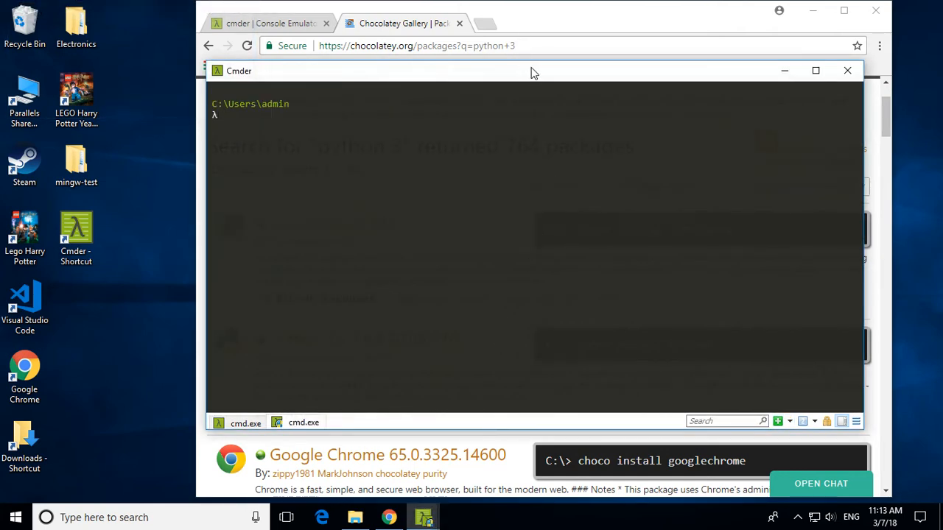
left_click_drag(533, 71, 533, 160)
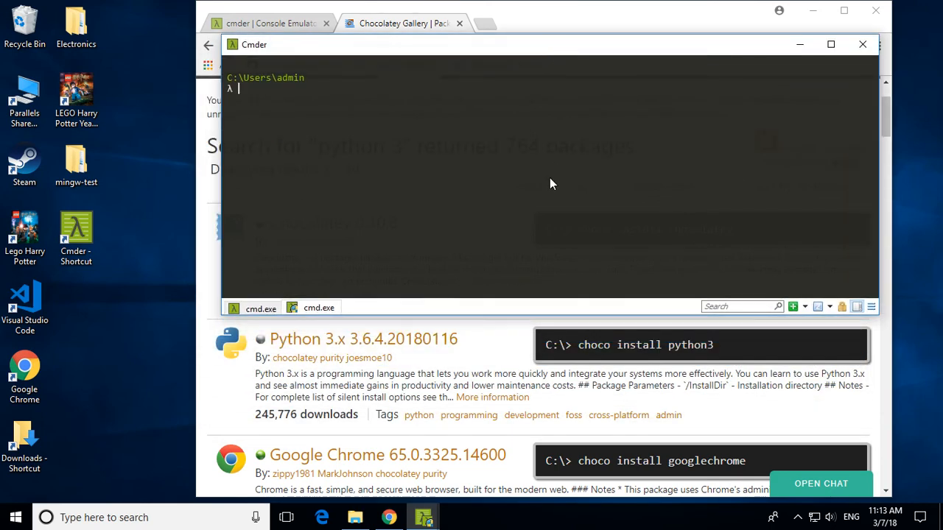
mouse_move(257, 103)
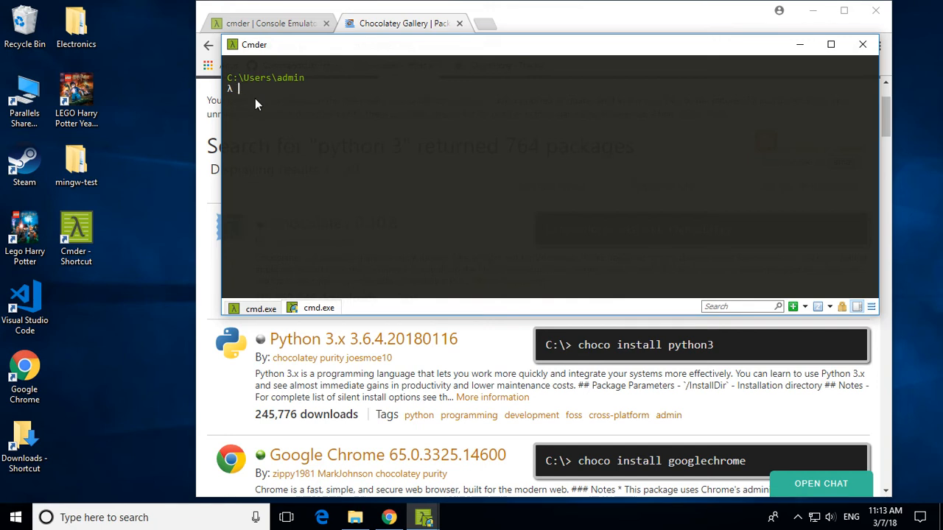
type("choco install p")
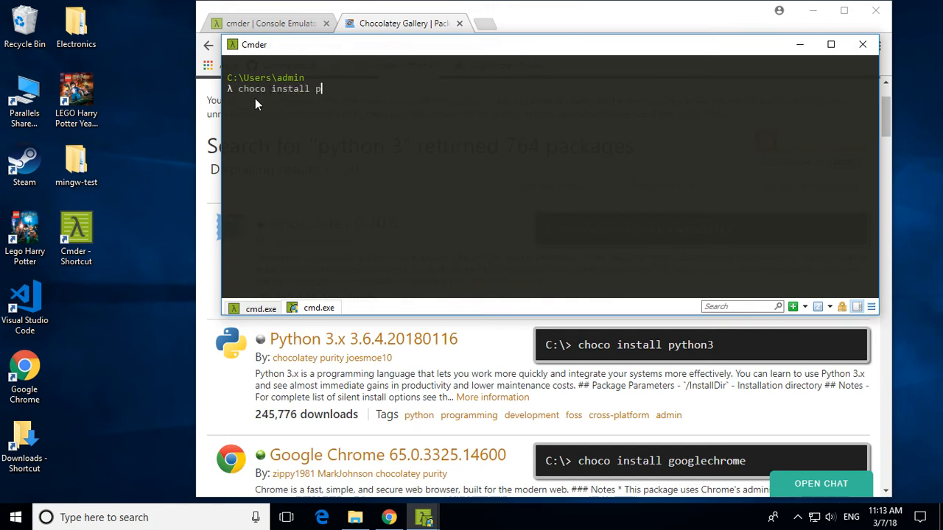
type("ython3")
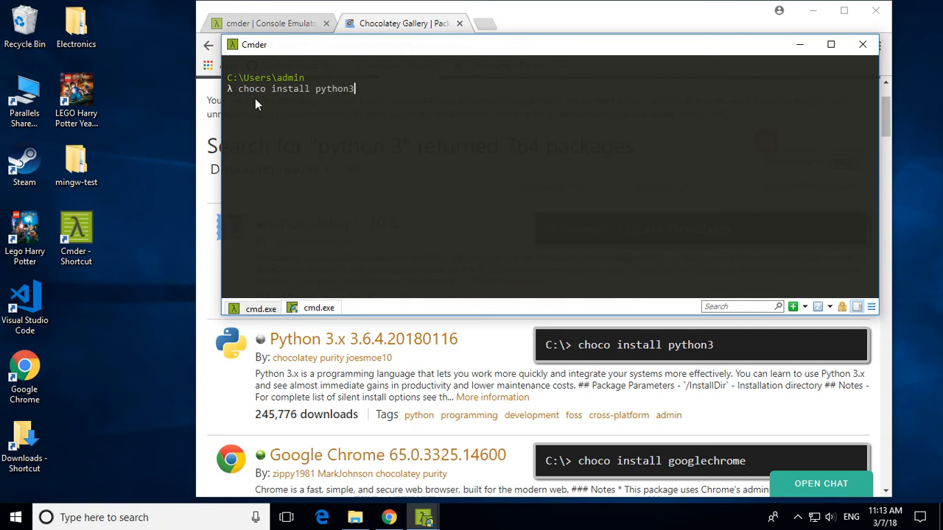
Step: Run 'choco install python3' and answer 'y' to allow chocolateyInstall.ps1 to run
key("enter")
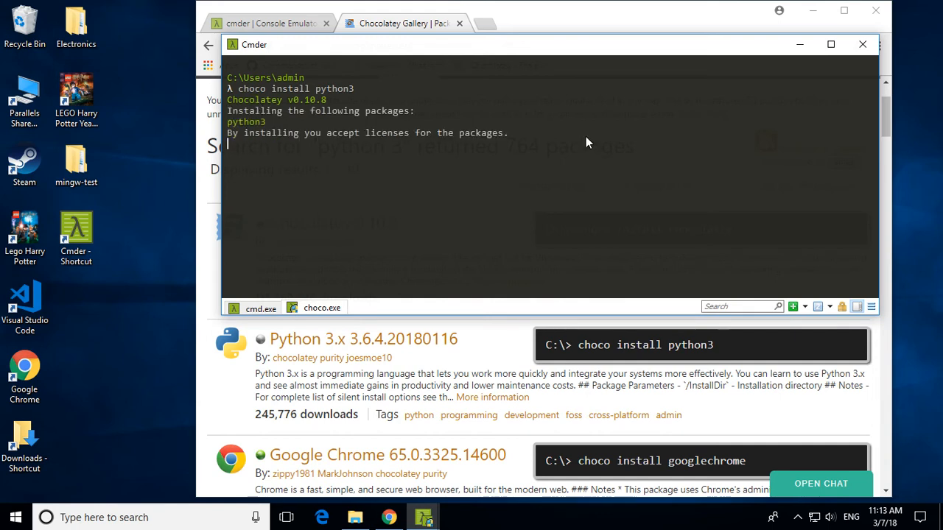
mouse_move(542, 162)
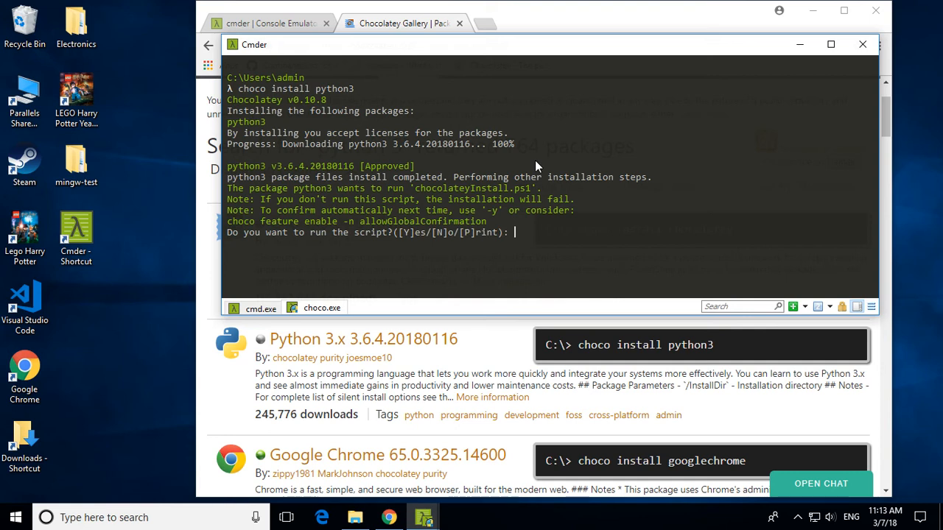
type("y")
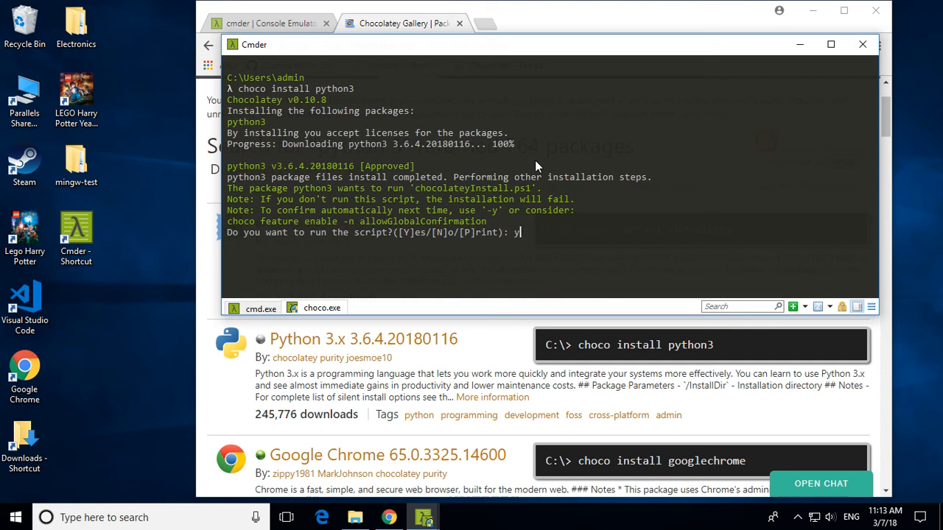
key("enter")
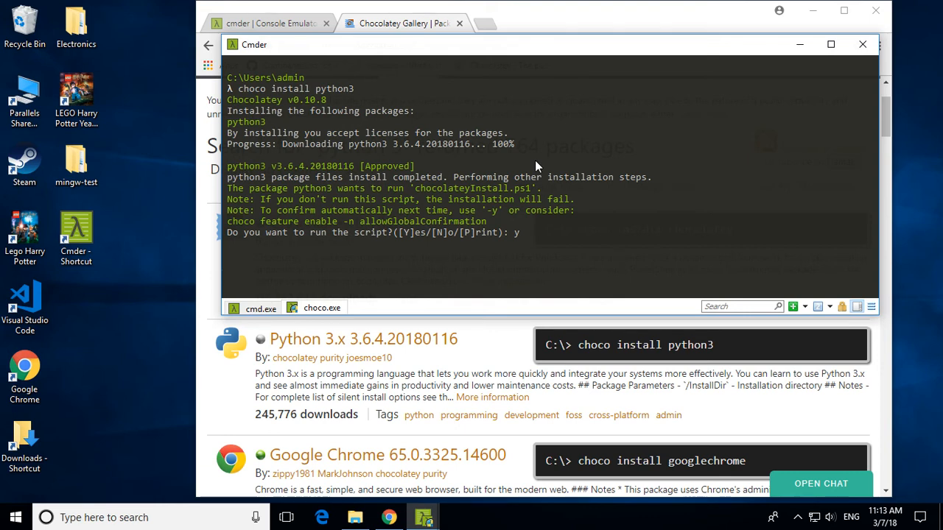
mouse_move(356, 492)
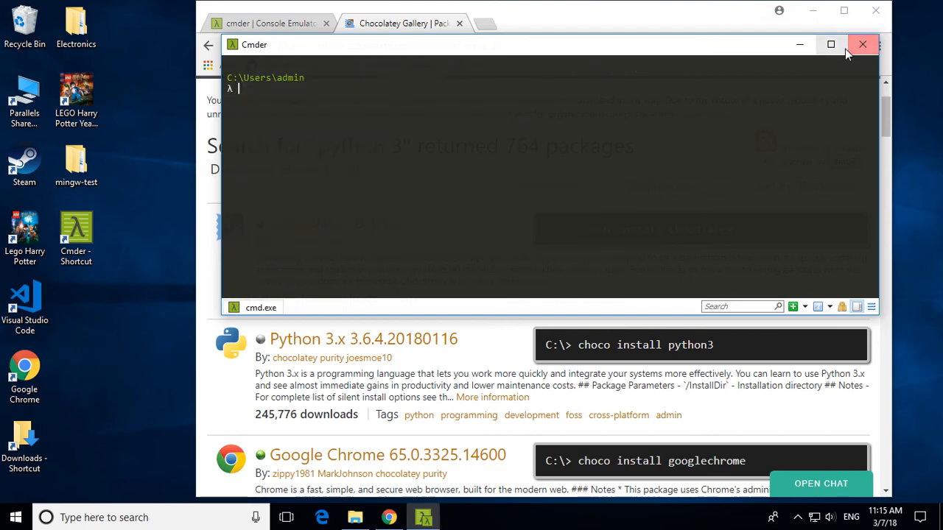
Step: Close the old Cmder console and Chrome, then launch a fresh Cmder from the desktop shortcut
left_click(864, 44)
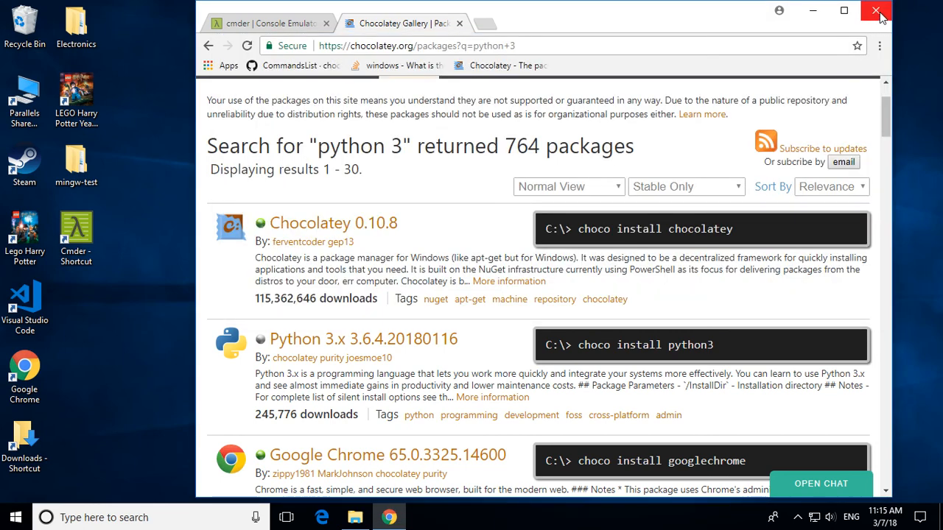
left_click(875, 12)
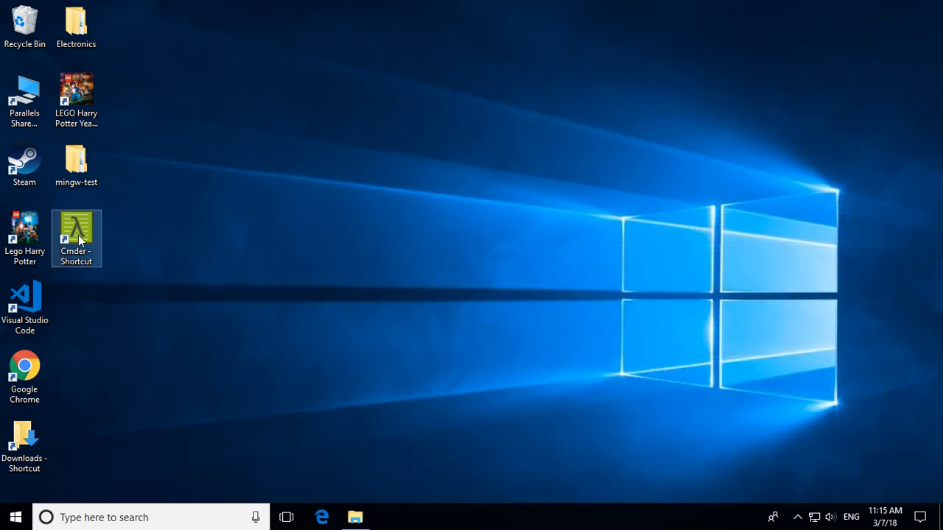
double_click(77, 233)
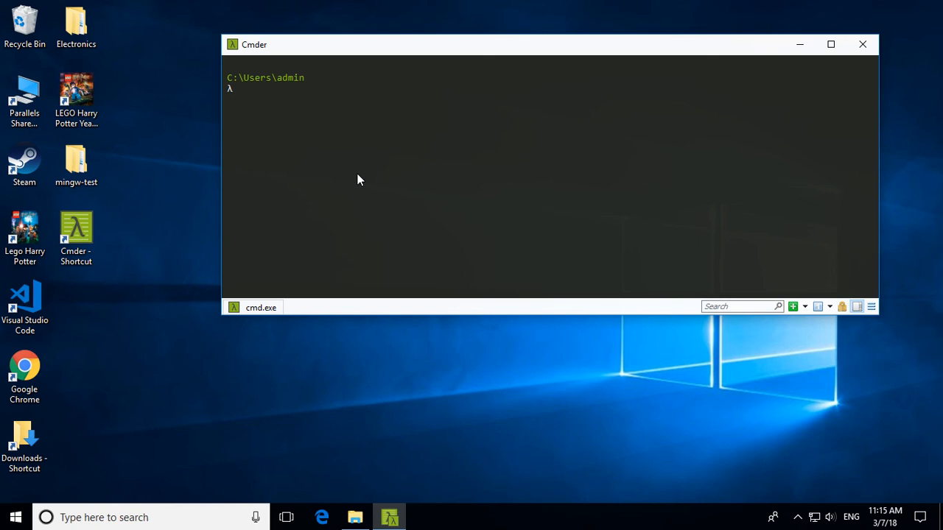
Step: Enter "python --version" at the fresh prompt without running it yet
type("python")
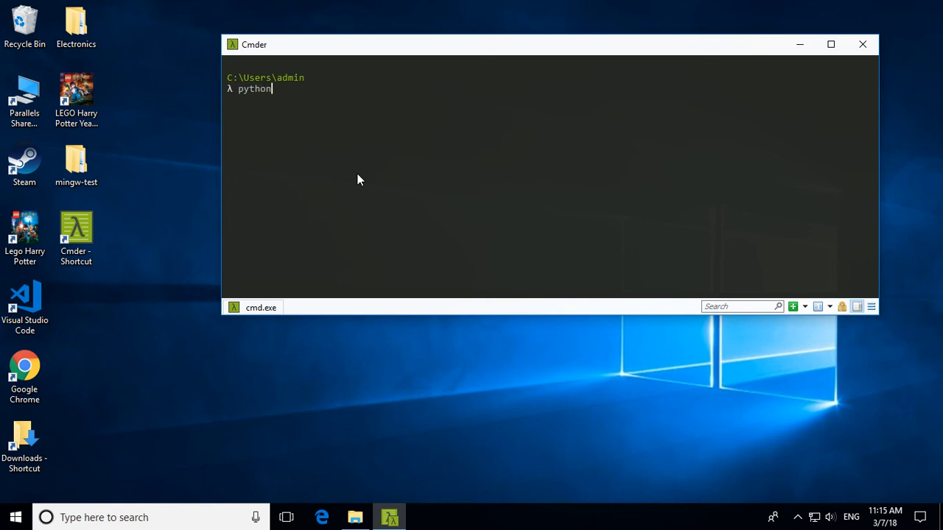
type("--V")
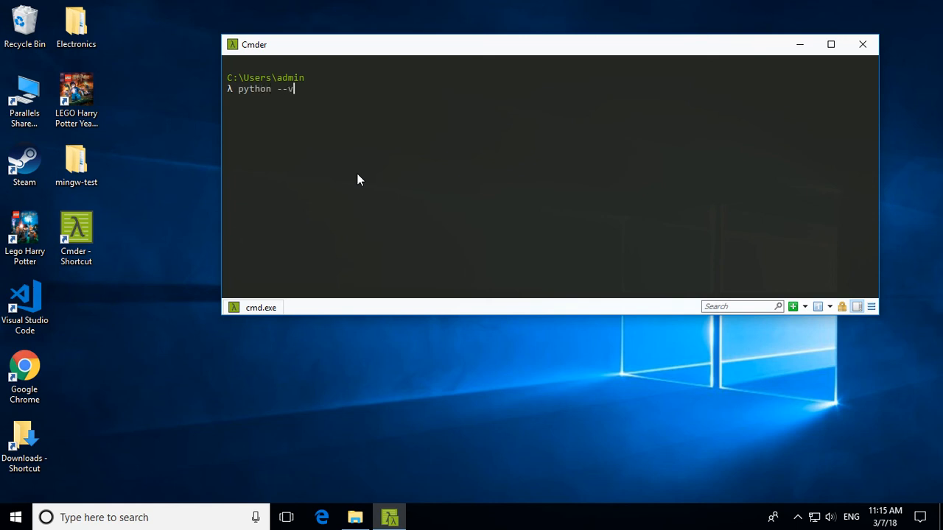
type("ersion")
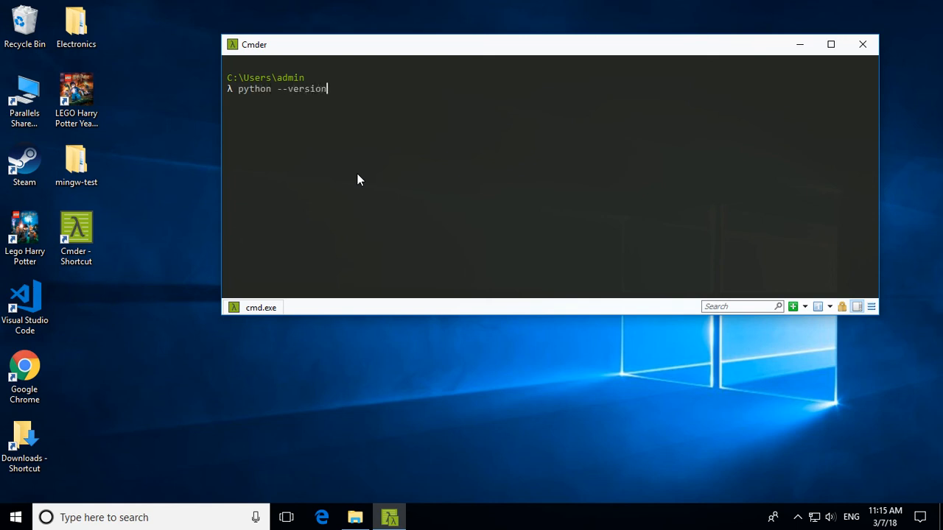